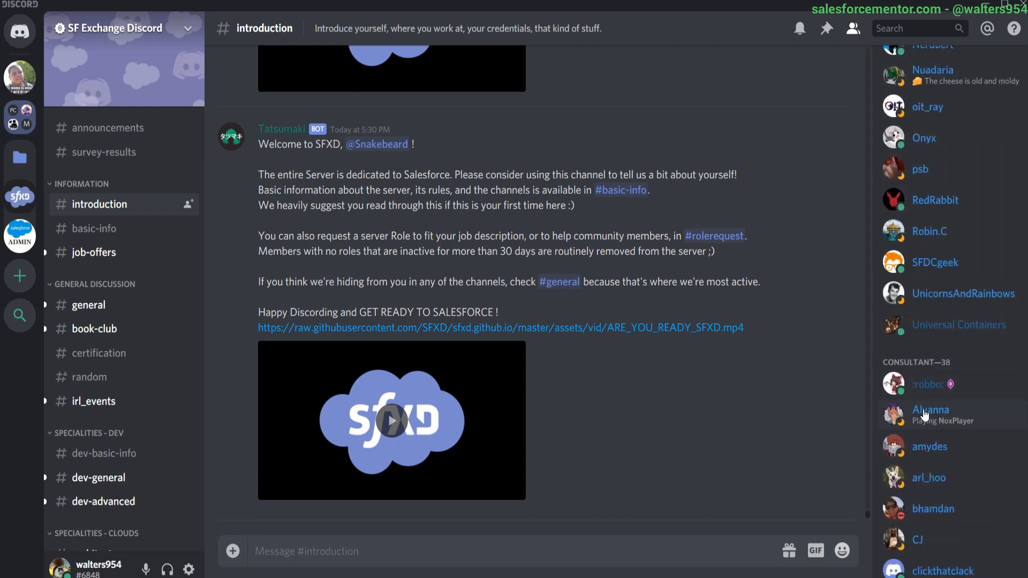
- Browse the member and channel lists, then switch to the dev-advanced channel under Specialities - Dev
scroll(down, 3)
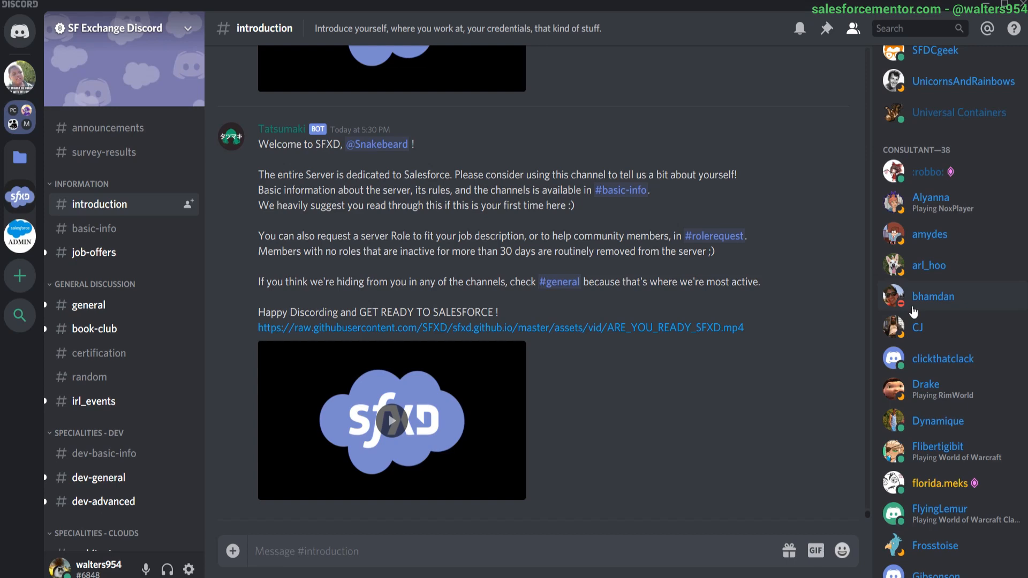
scroll(down, 3)
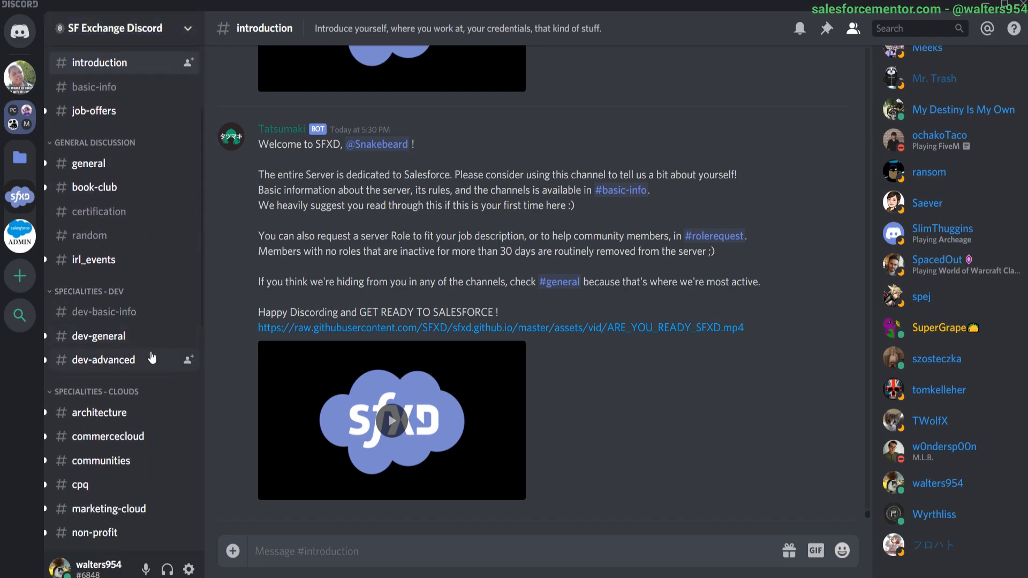
click(102, 360)
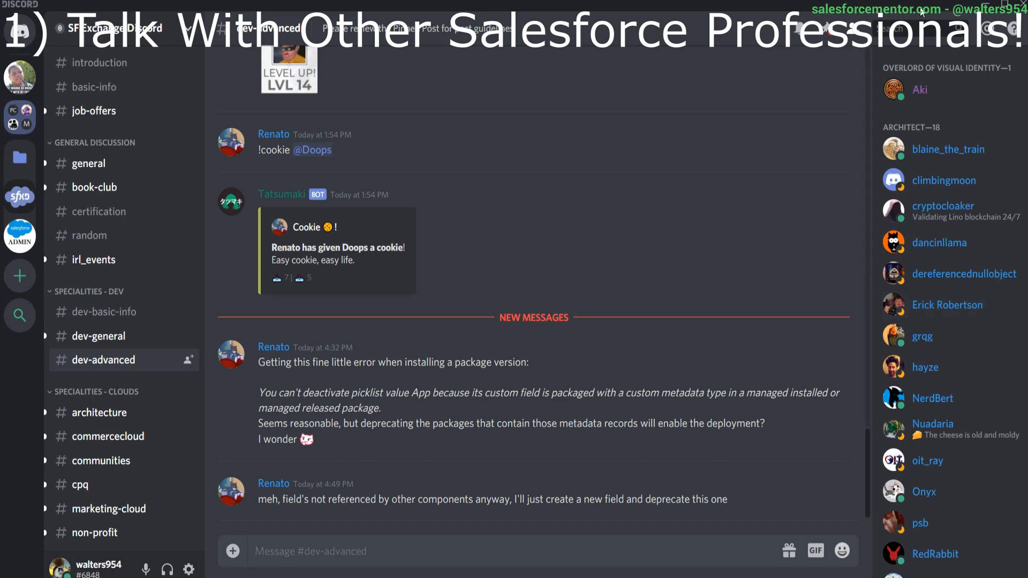
- Switch to the general channel under General Discussion to view the multi-picklist troubleshooting thread
click(88, 163)
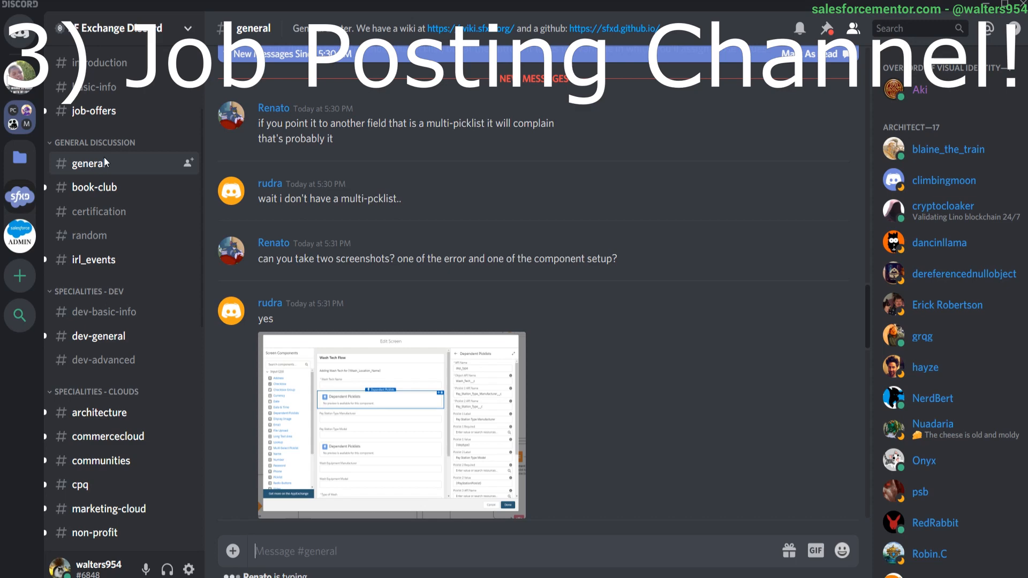
- Browse the job-offers postings before moving on to the certification channel
click(95, 110)
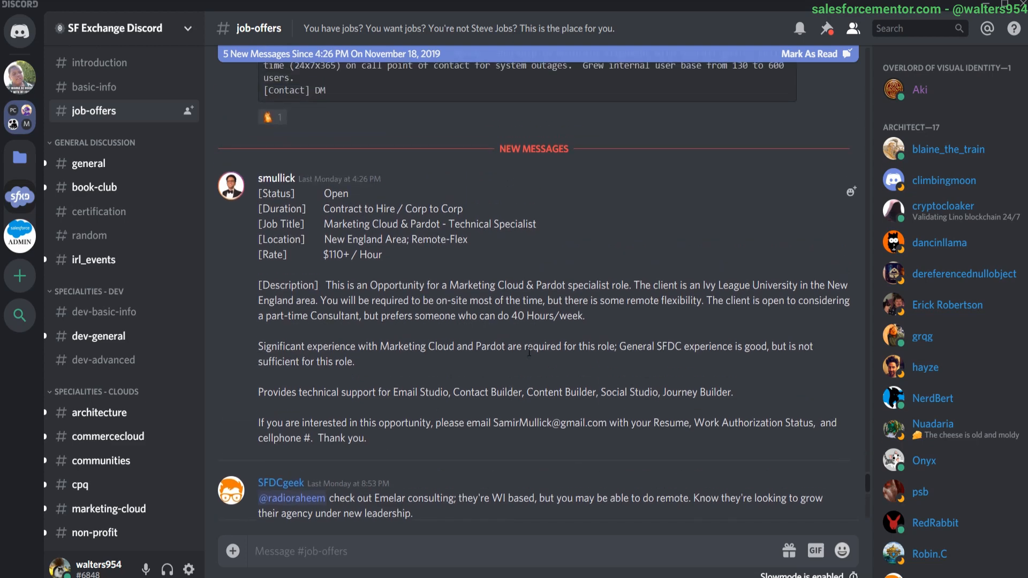
scroll(up, 3)
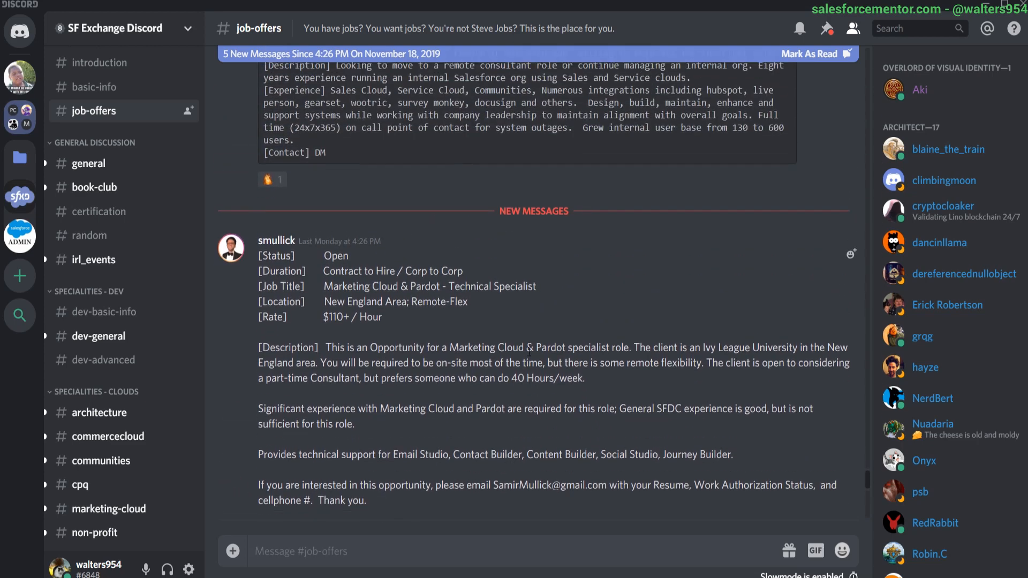
scroll(down, 3)
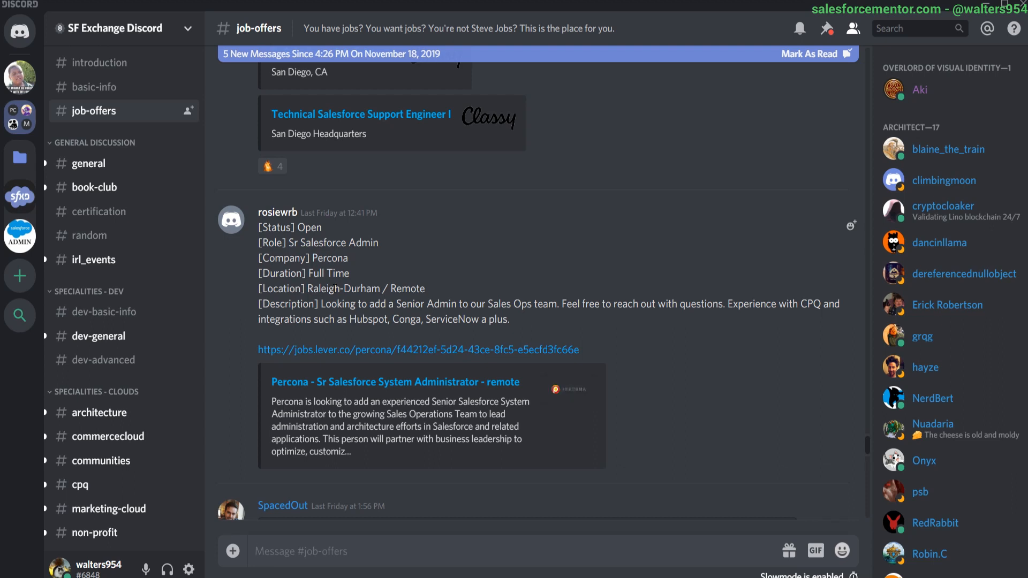
scroll(down, 3)
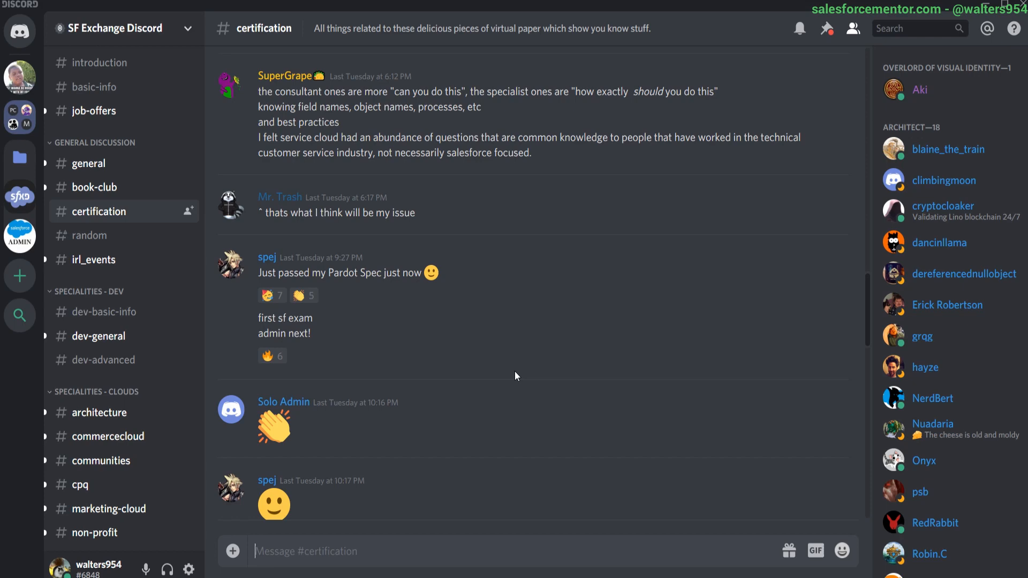
- Bring up the SFXD community website at sfxd.github.io in Chrome
click(98, 62)
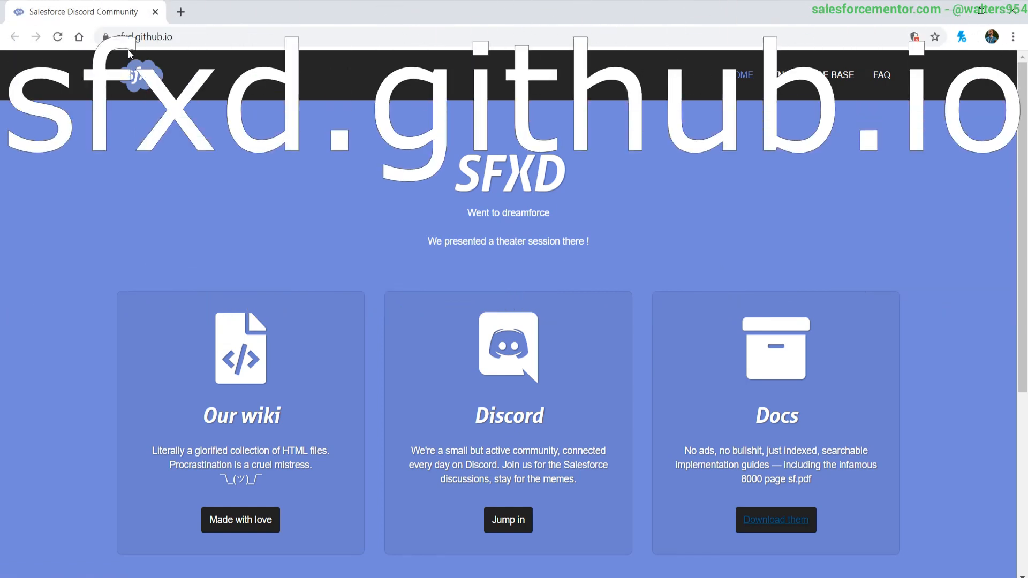
- Follow the site's 'Jump in' Discord invite into the app and land on the SF Exchange general channel
click(507, 520)
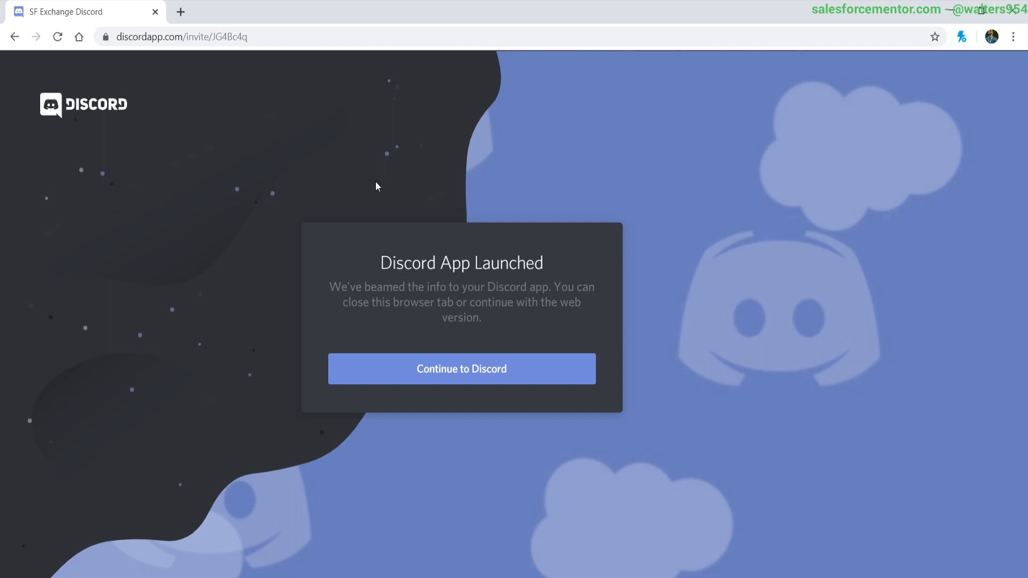
mouse_move(86, 10)
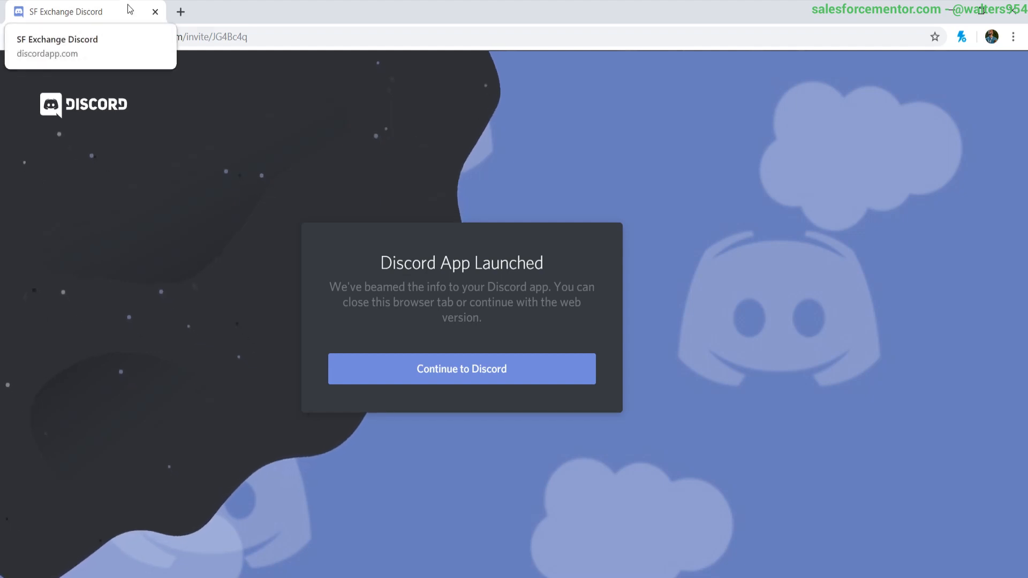
click(460, 369)
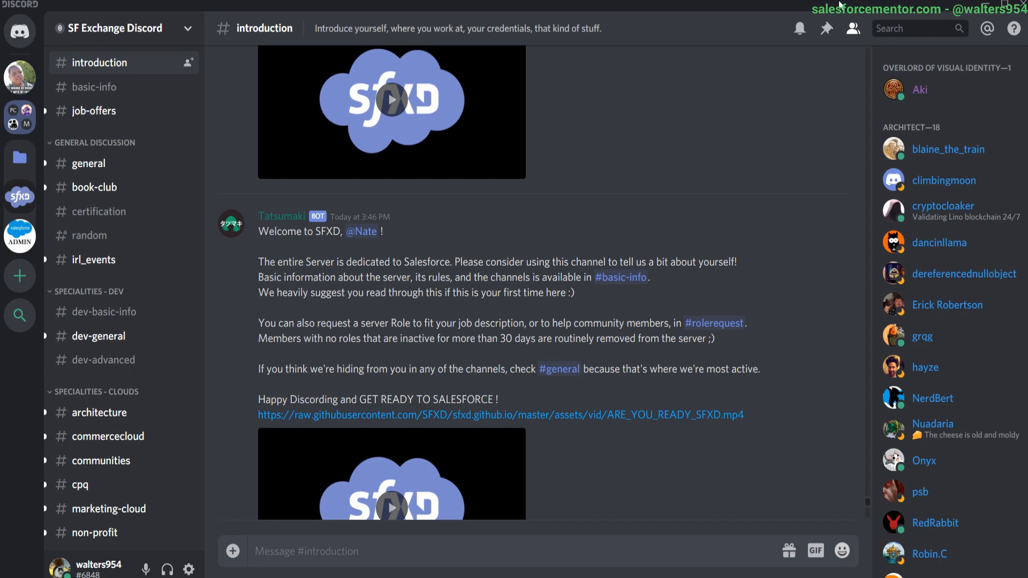
click(89, 162)
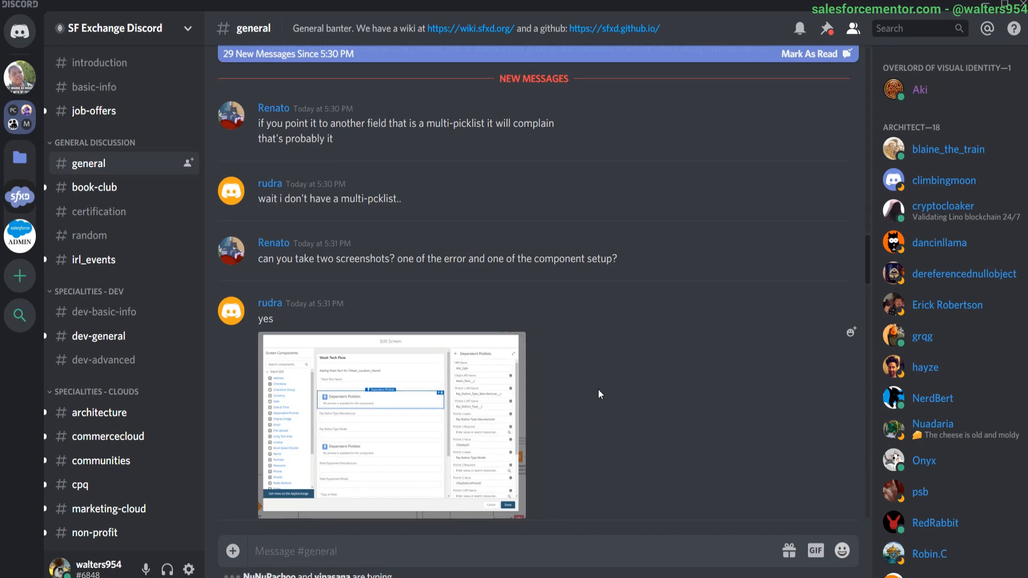